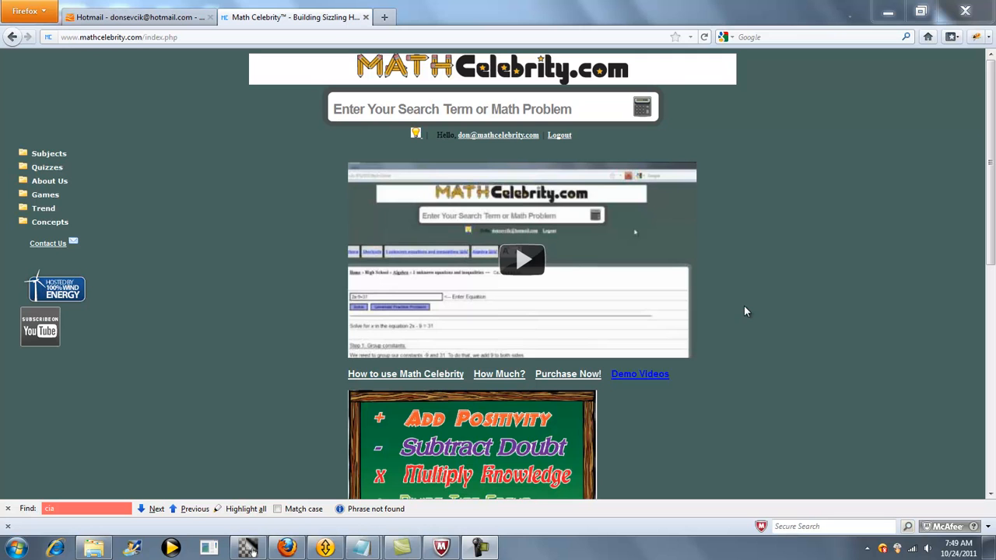
mouse_move(769, 274)
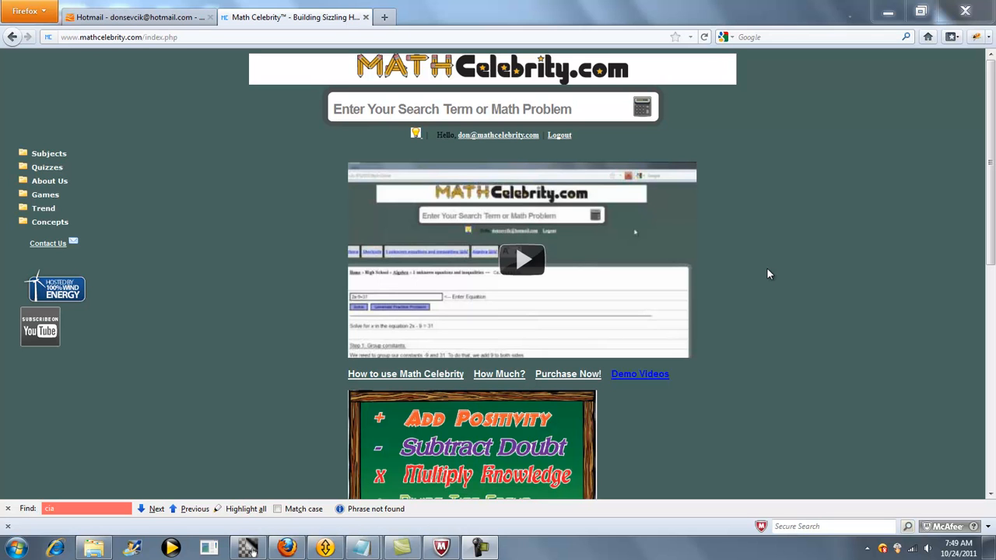
mouse_move(781, 269)
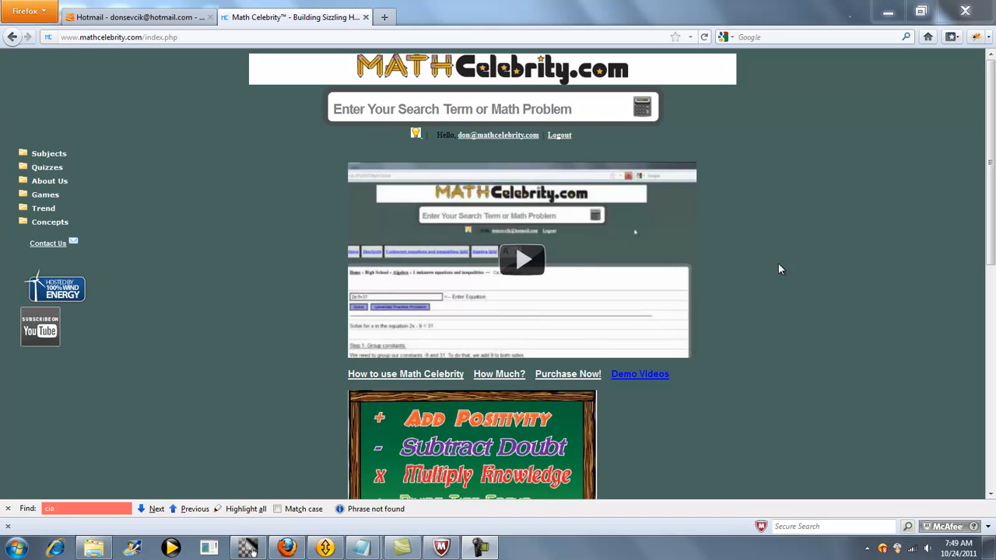
- Search the site for 'system of equations' to reach the two-unknowns calculator
left_click(474, 109)
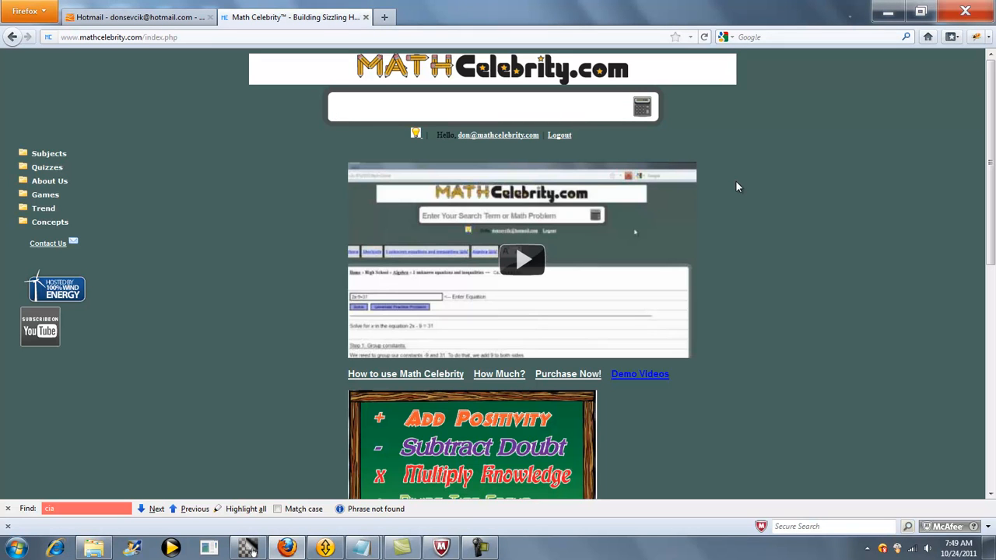
type("system of equations")
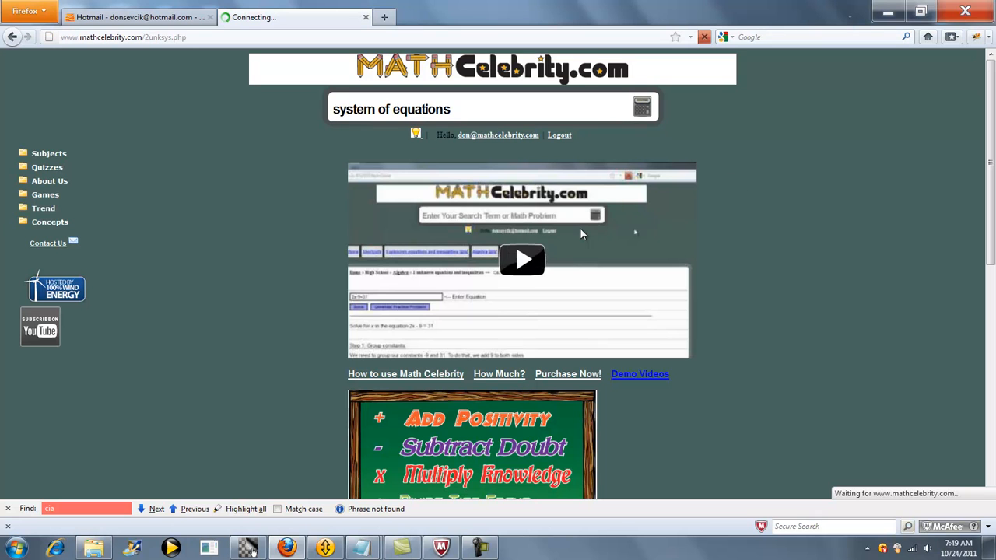
left_click(521, 260)
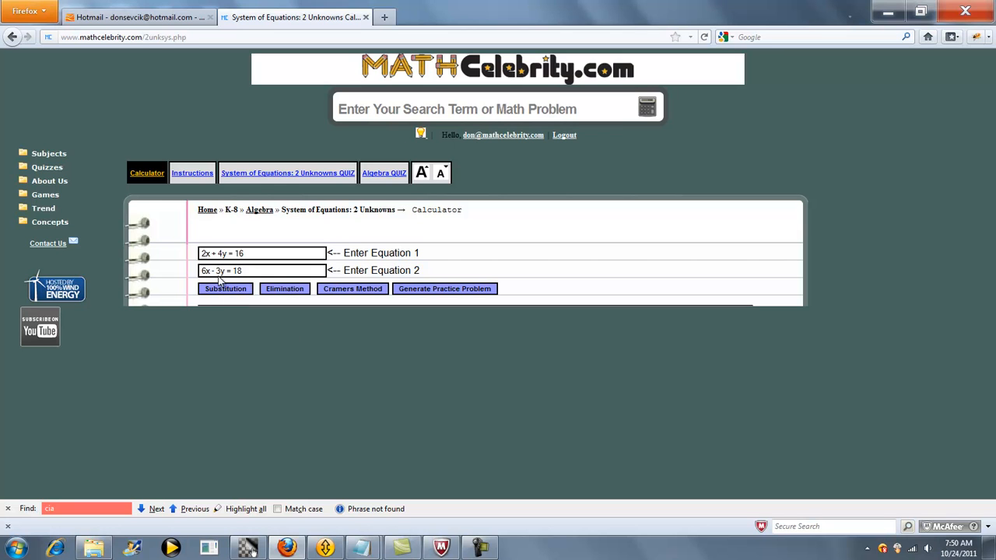
- Run the Substitution solution and review its steps down to y = 2 and solving for x
left_click(224, 288)
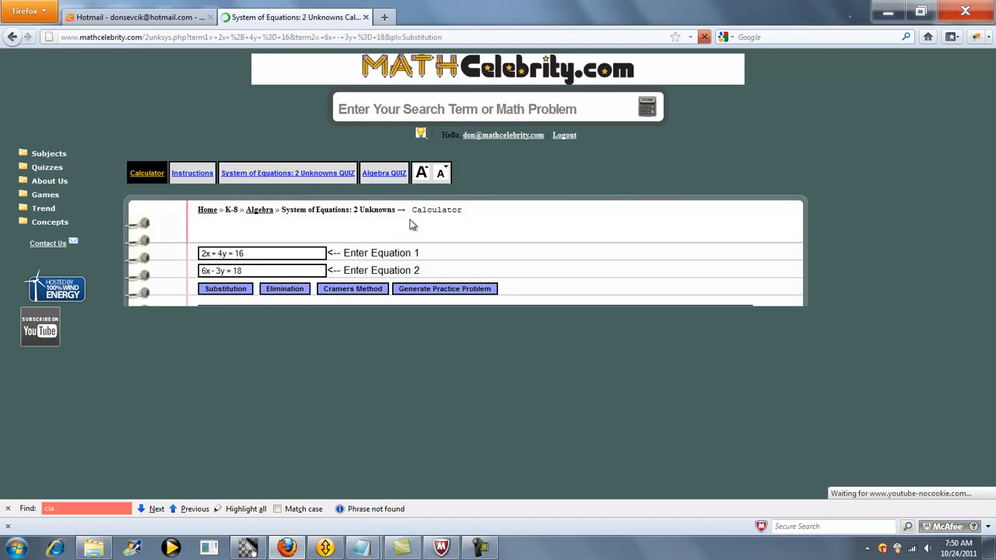
left_click(224, 288)
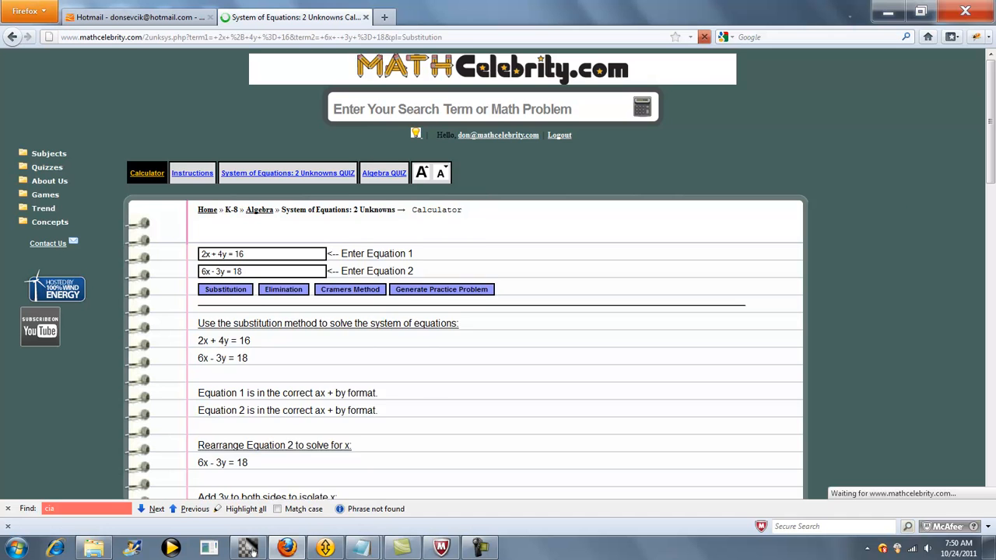
scroll("down", 3)
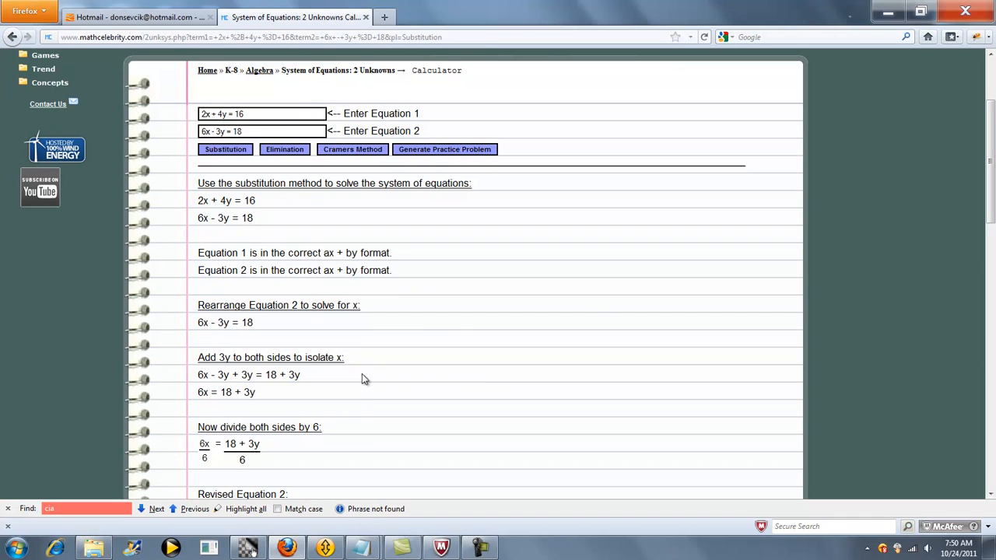
mouse_move(344, 315)
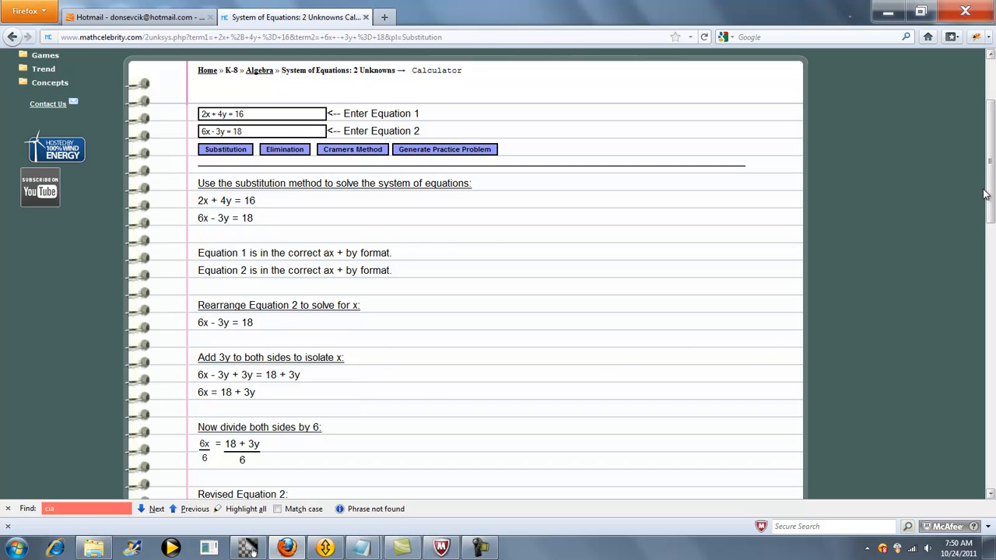
scroll("down", 3)
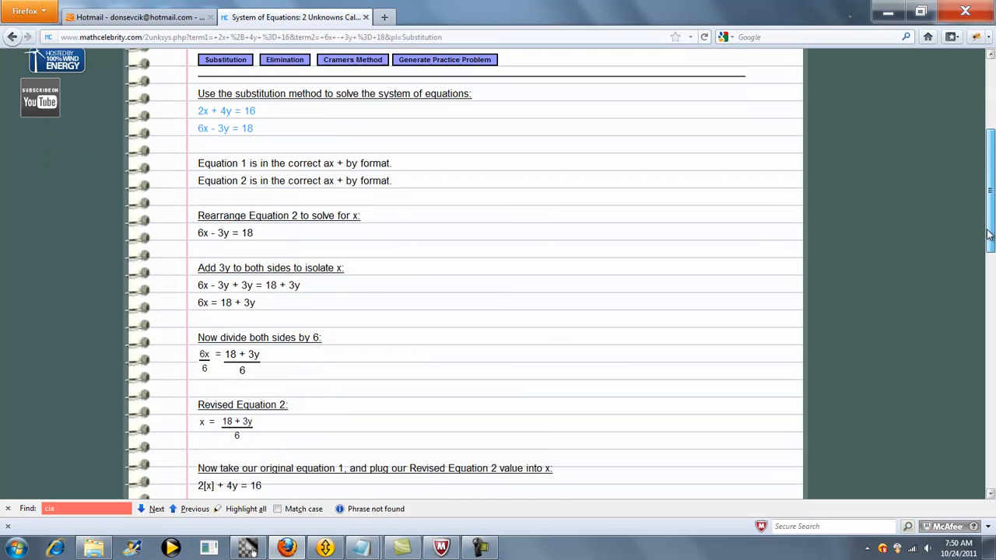
scroll("down", 3)
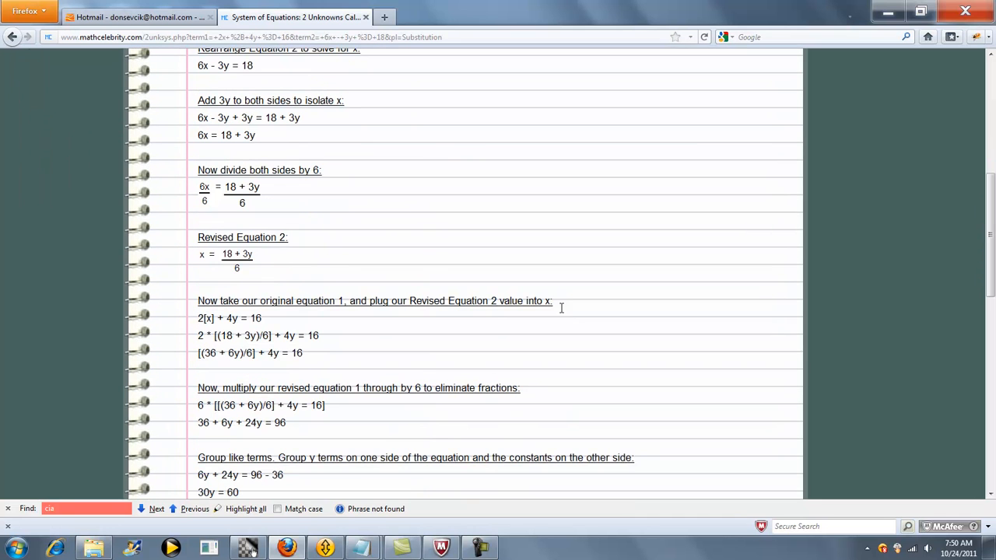
mouse_move(243, 289)
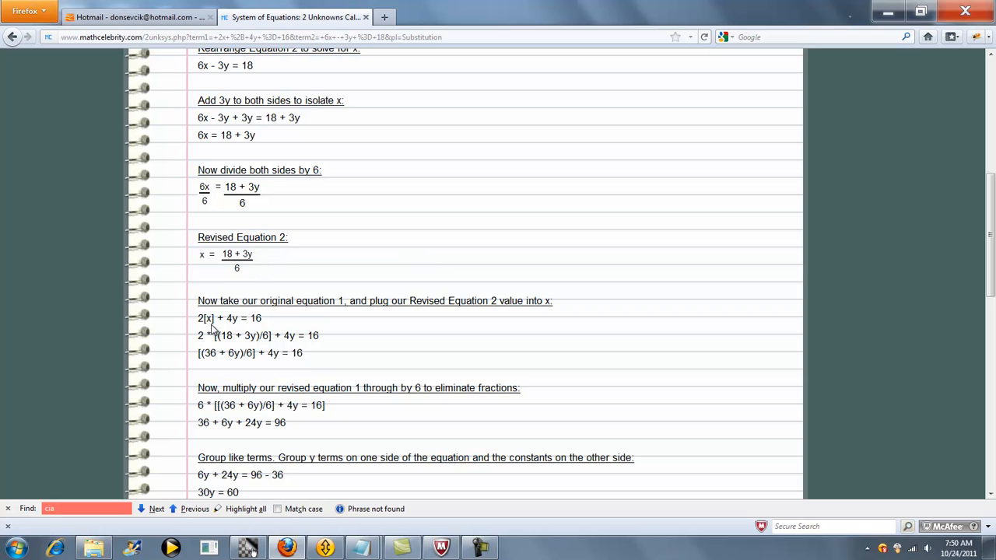
mouse_move(211, 330)
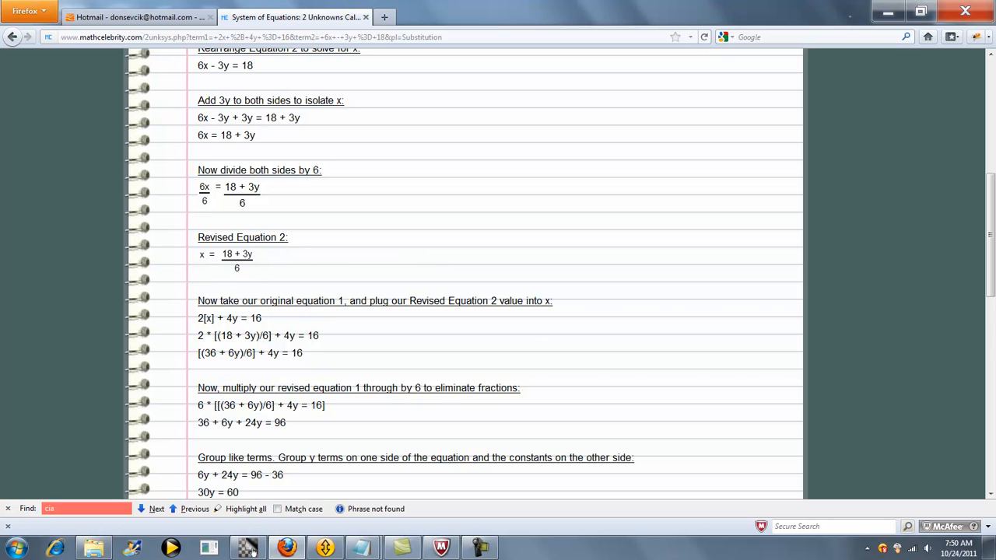
scroll("down", 3)
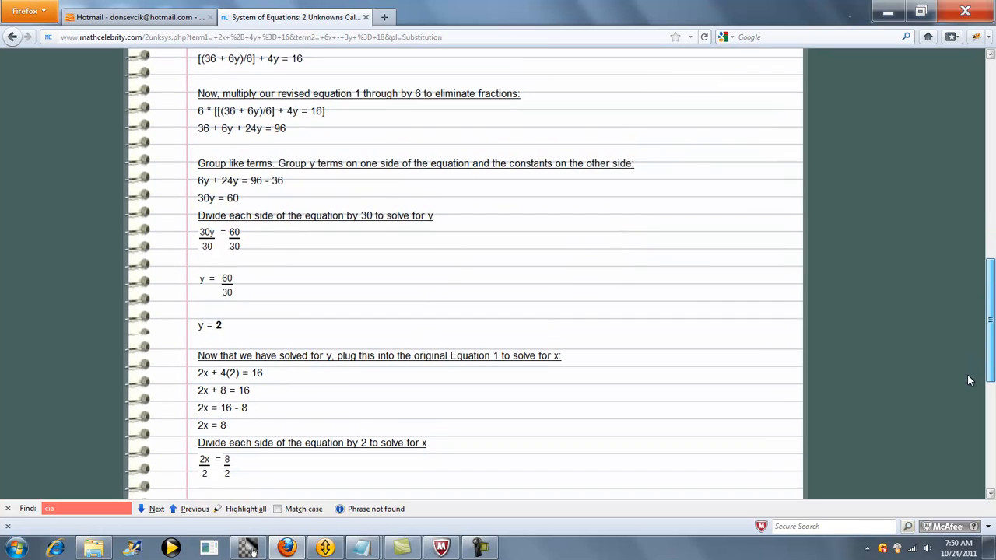
scroll("down", 3)
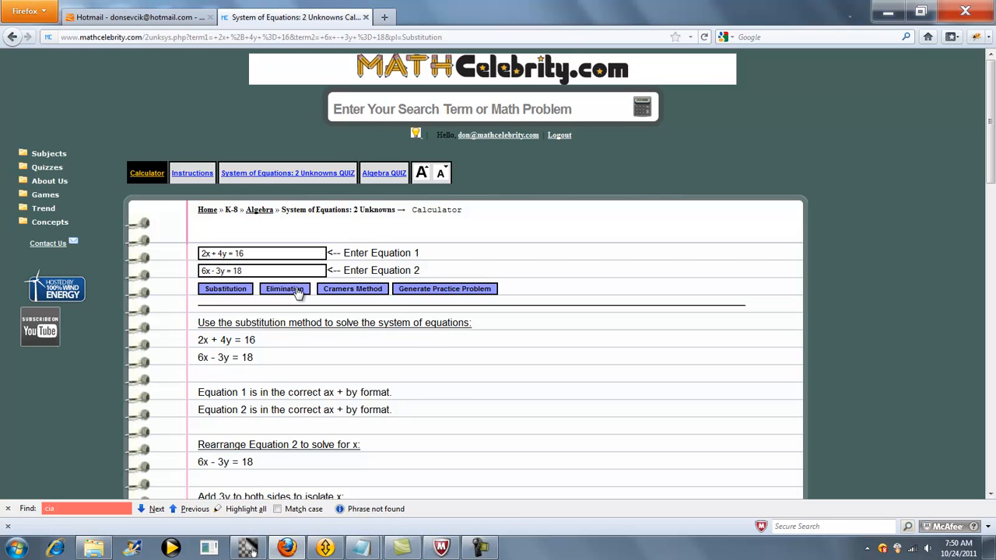
left_click(283, 288)
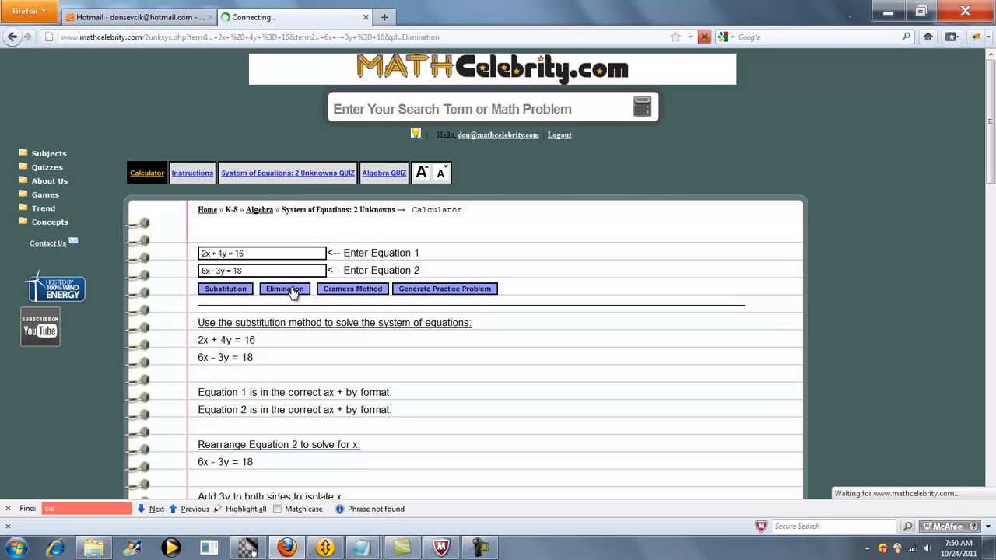
left_click(284, 288)
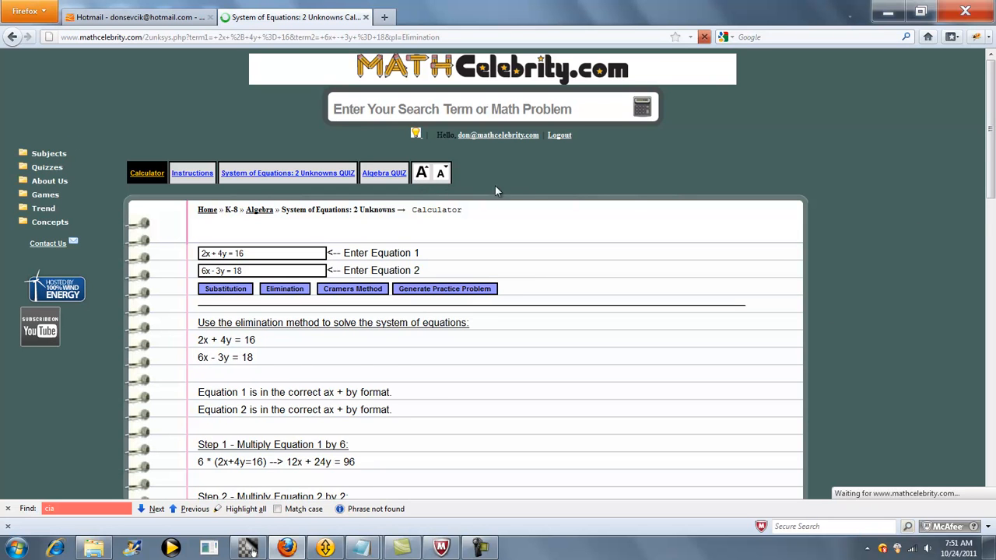
scroll("down", 3)
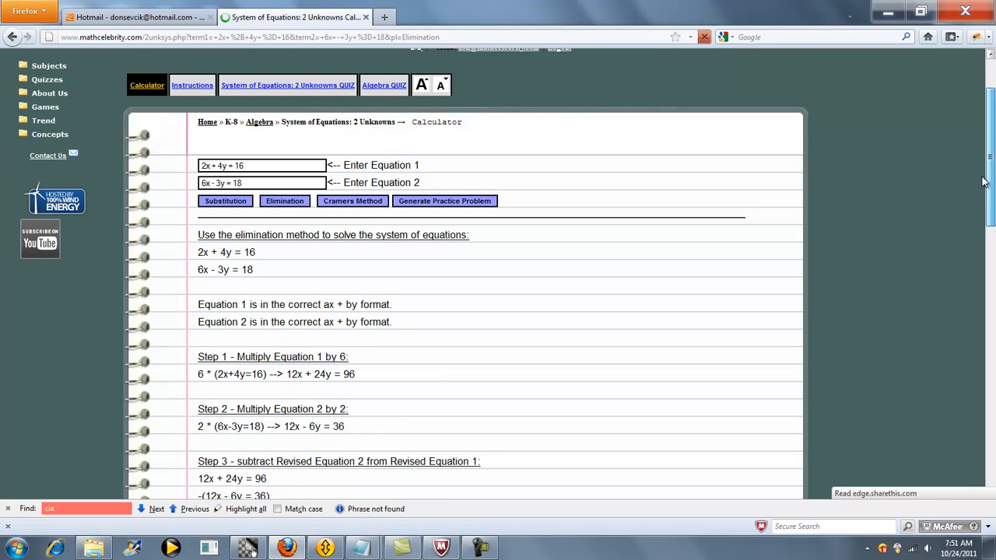
scroll("down", 3)
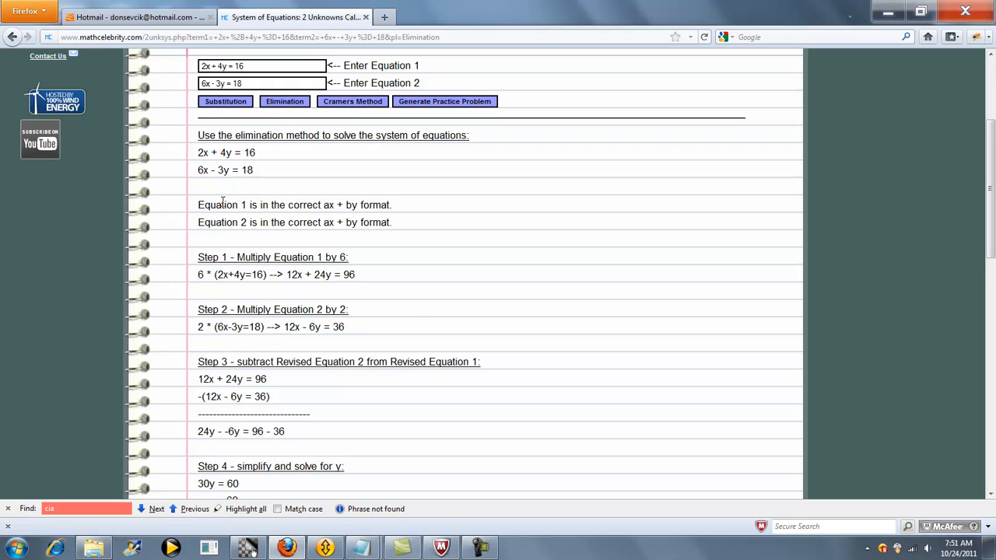
mouse_move(261, 309)
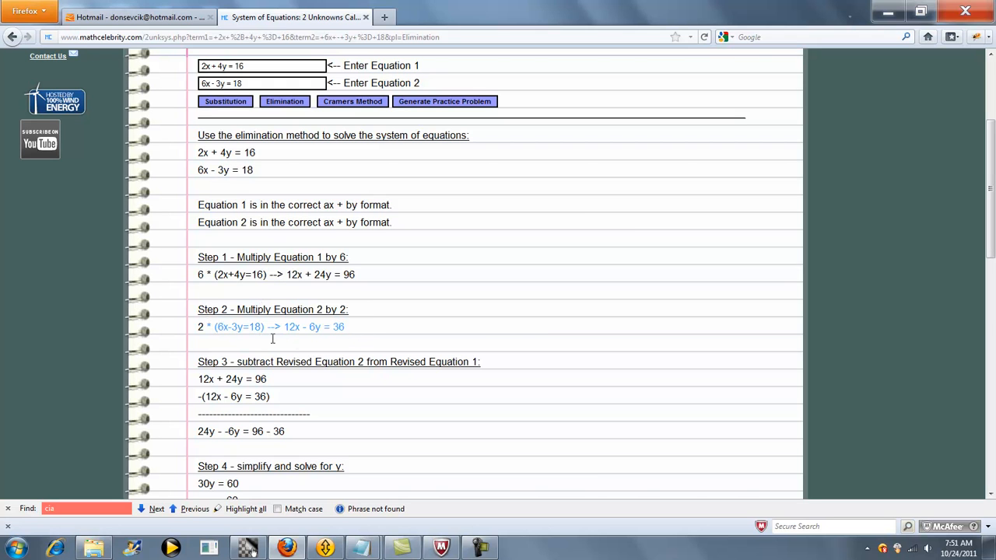
scroll("down", 3)
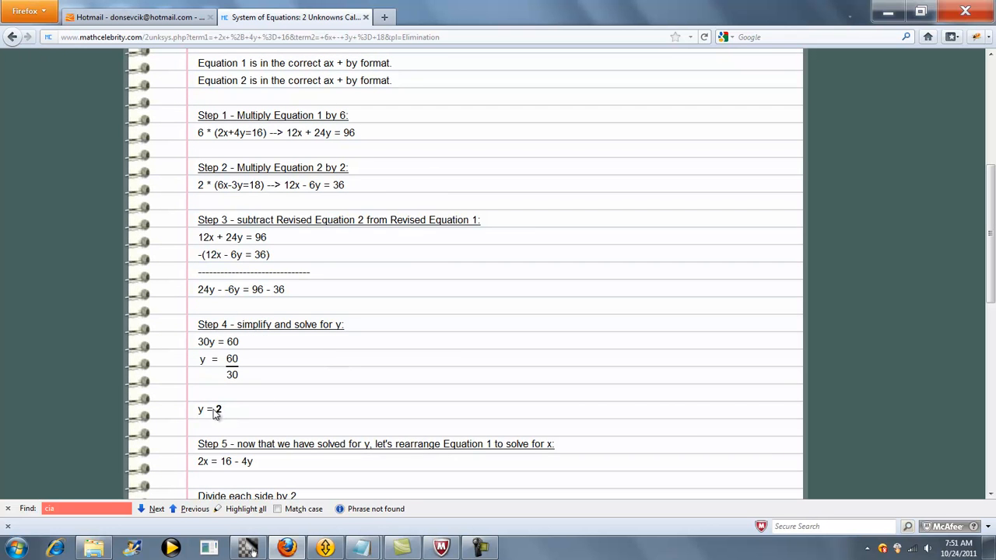
scroll("down", 3)
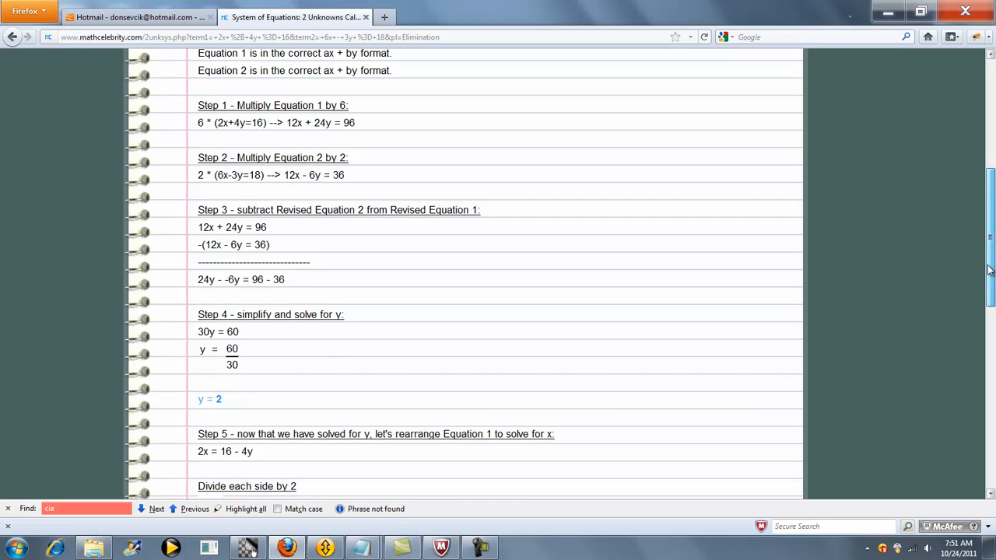
scroll("down", 3)
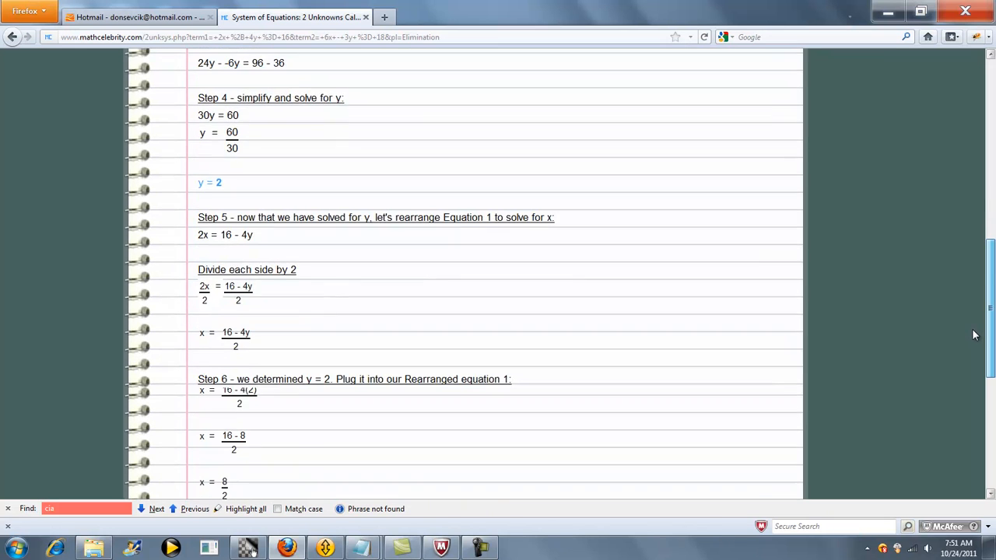
scroll("down", 3)
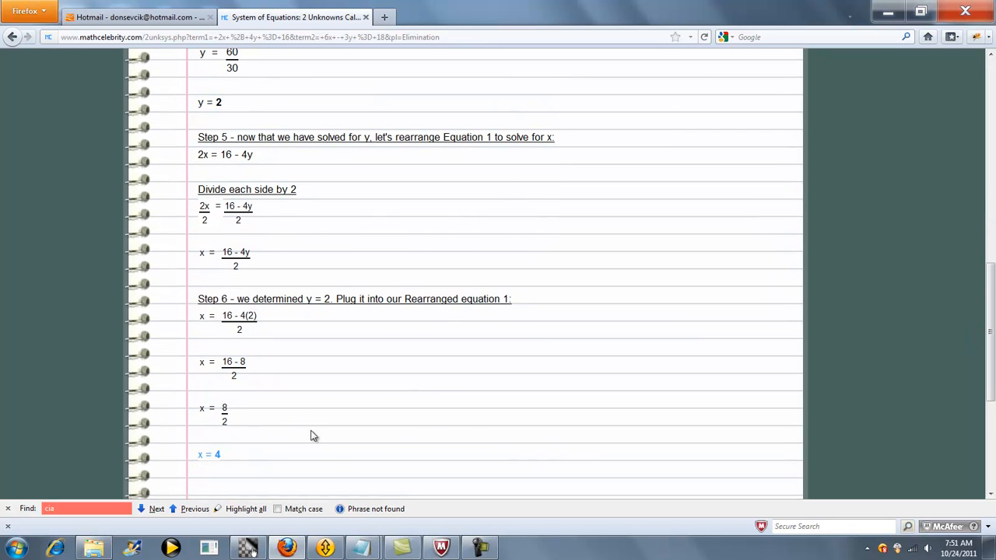
scroll("down", 3)
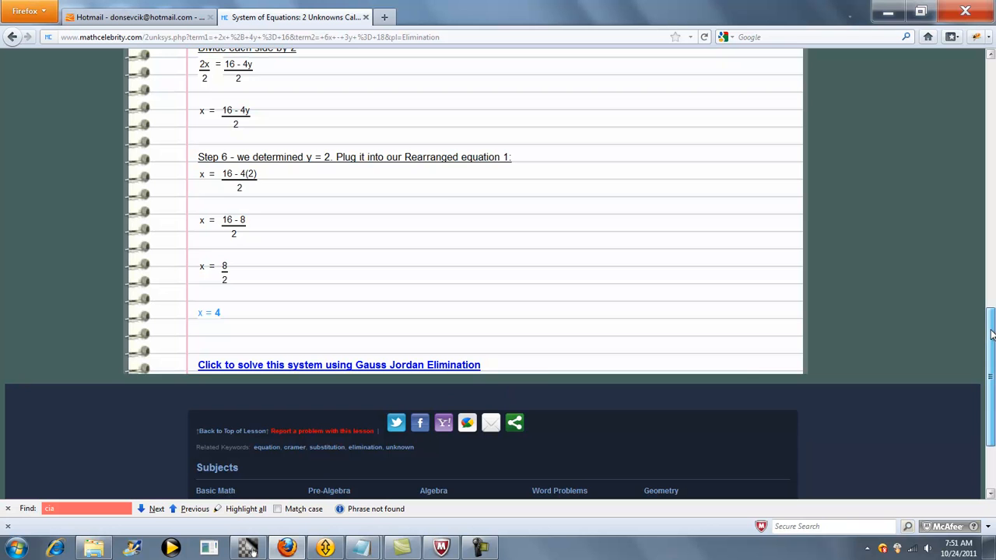
scroll("up", 3)
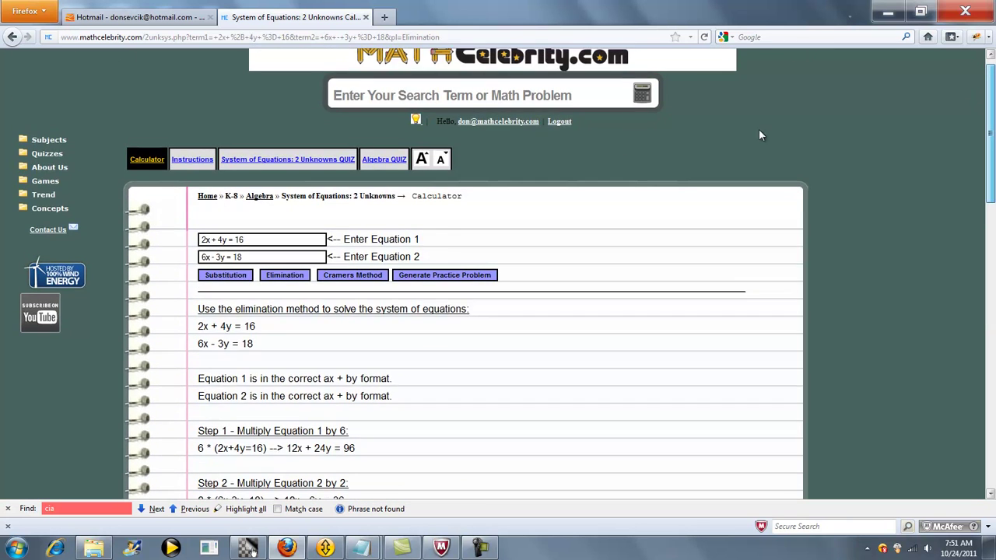
mouse_move(352, 280)
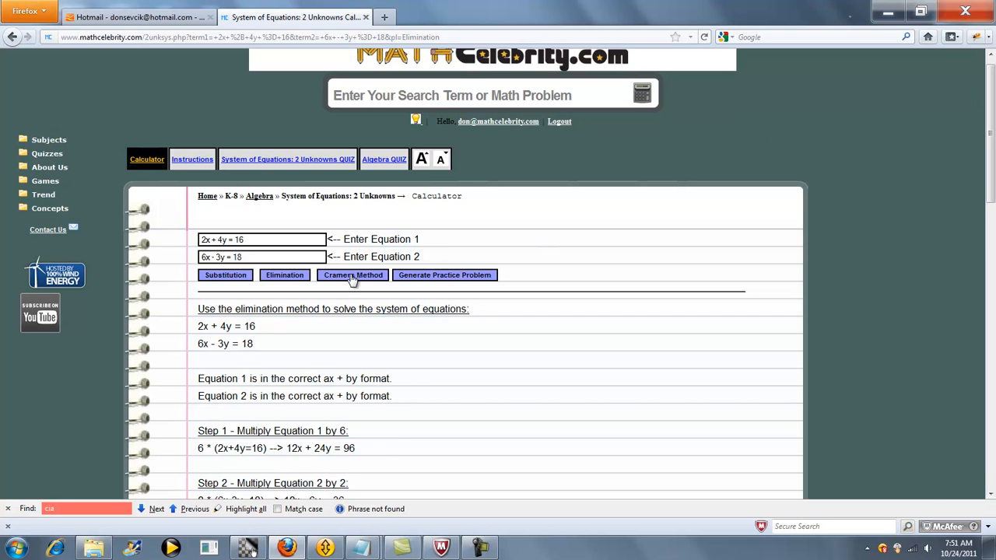
- Run the Cramers Method solution and review the determinant steps giving x = 4 and y = 2
left_click(352, 274)
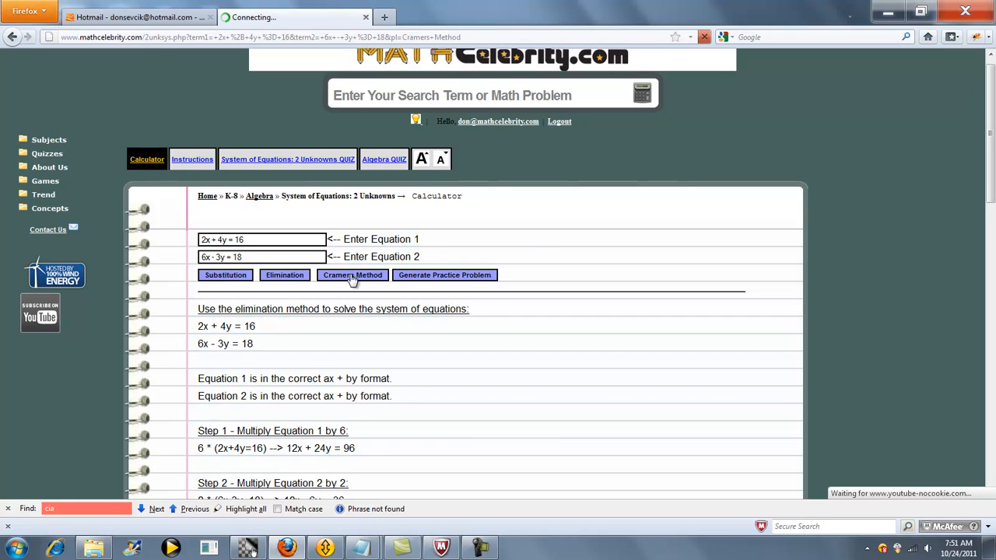
left_click(352, 274)
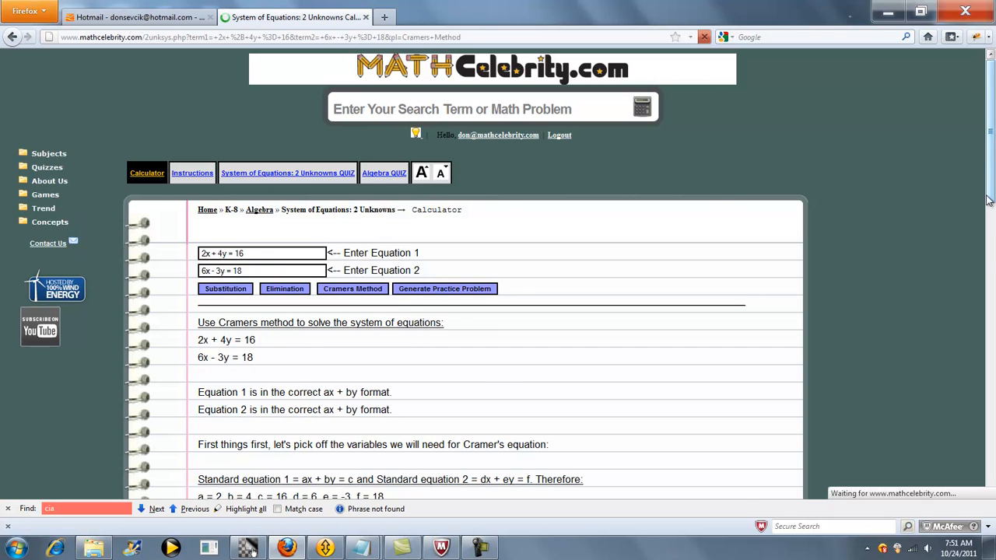
scroll("down", 3)
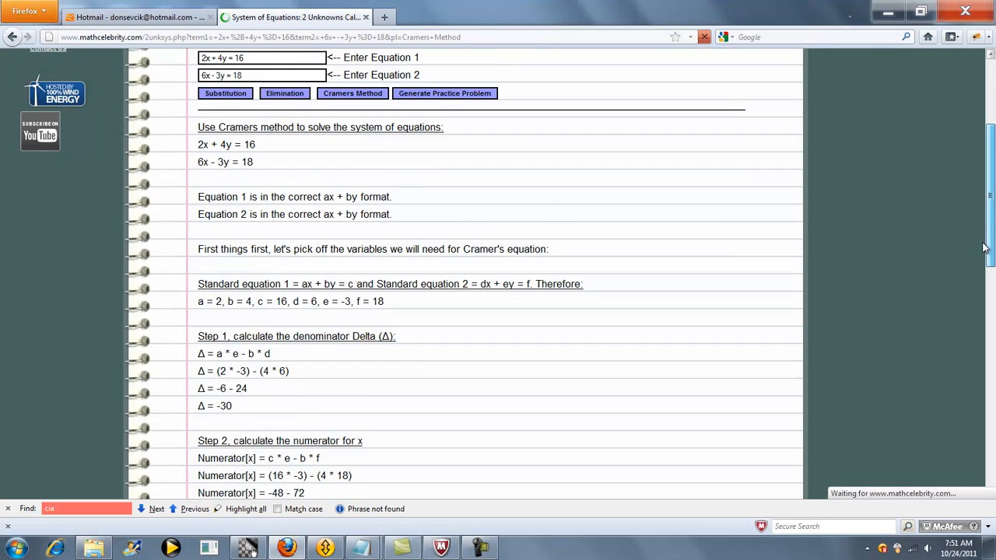
scroll("down", 3)
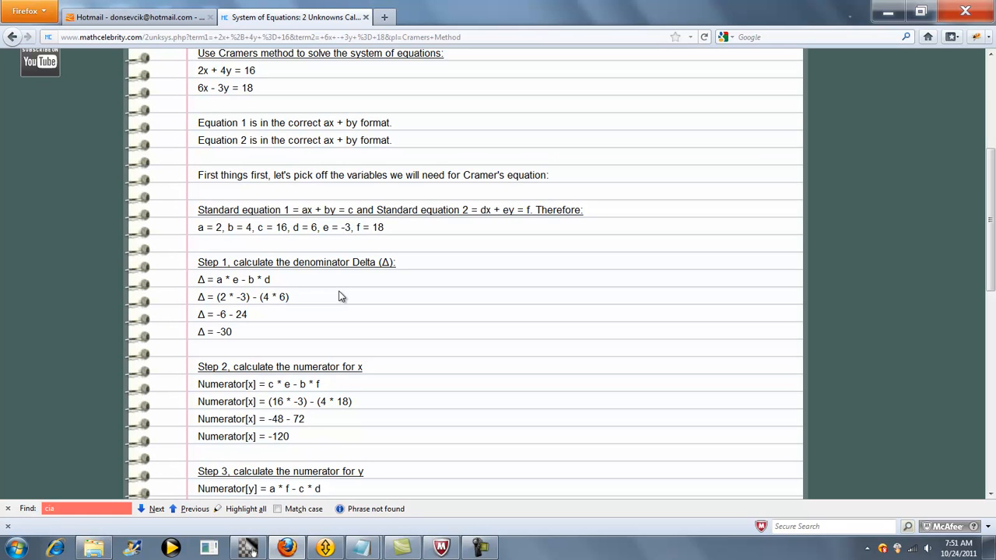
mouse_move(306, 304)
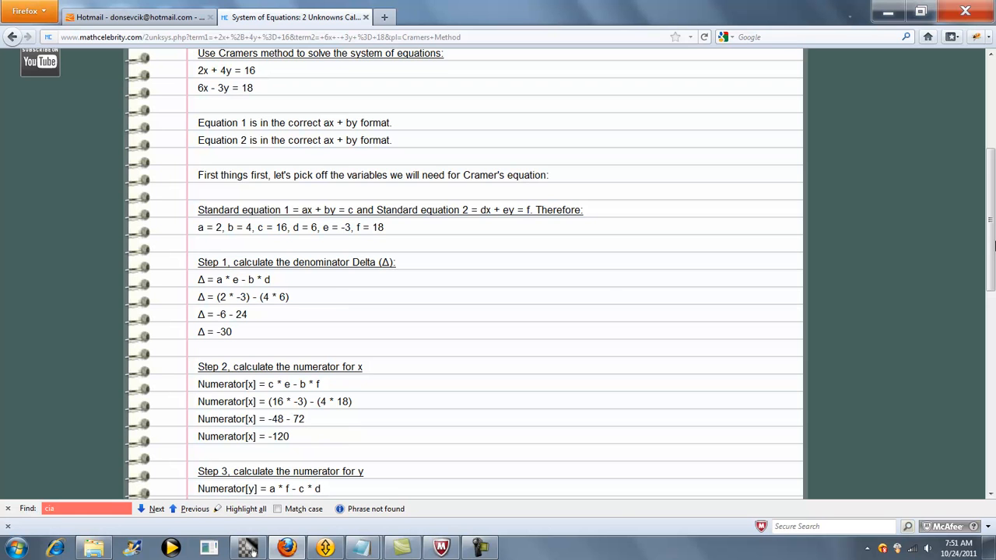
scroll("down", 3)
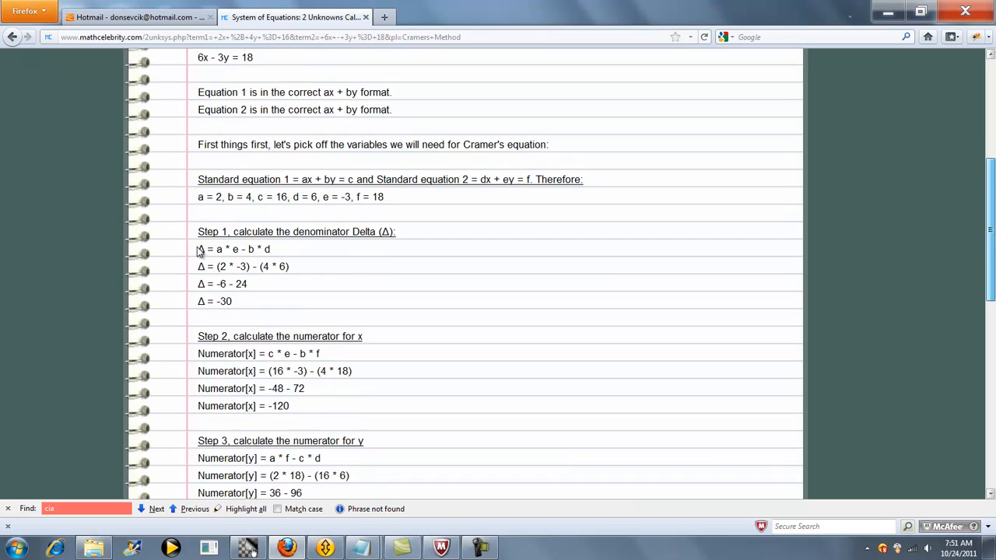
double_click(233, 249)
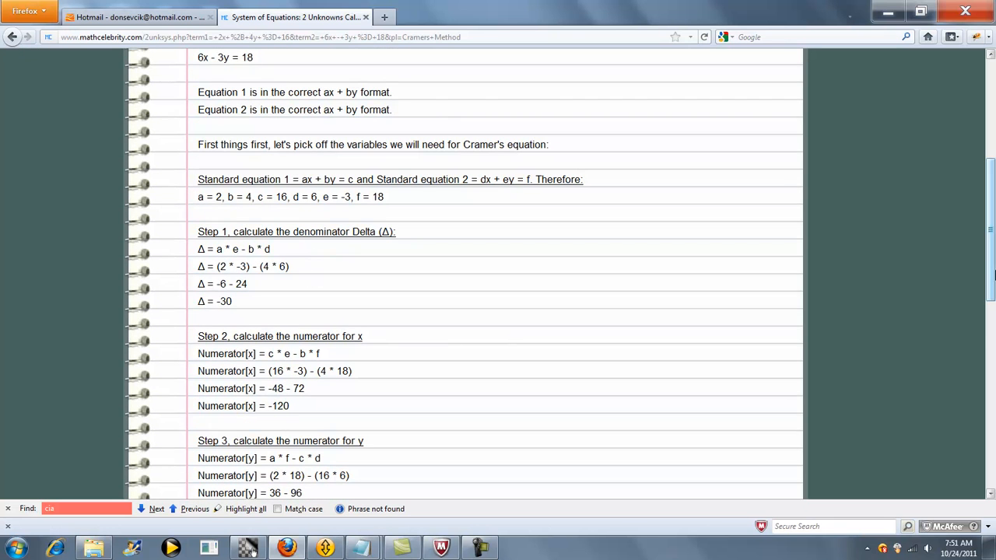
scroll("down", 3)
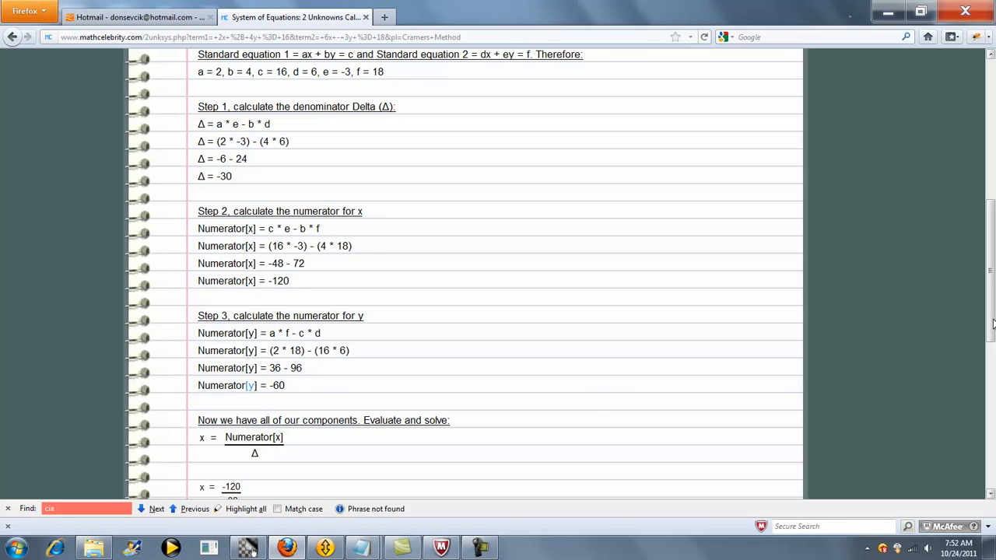
scroll("down", 3)
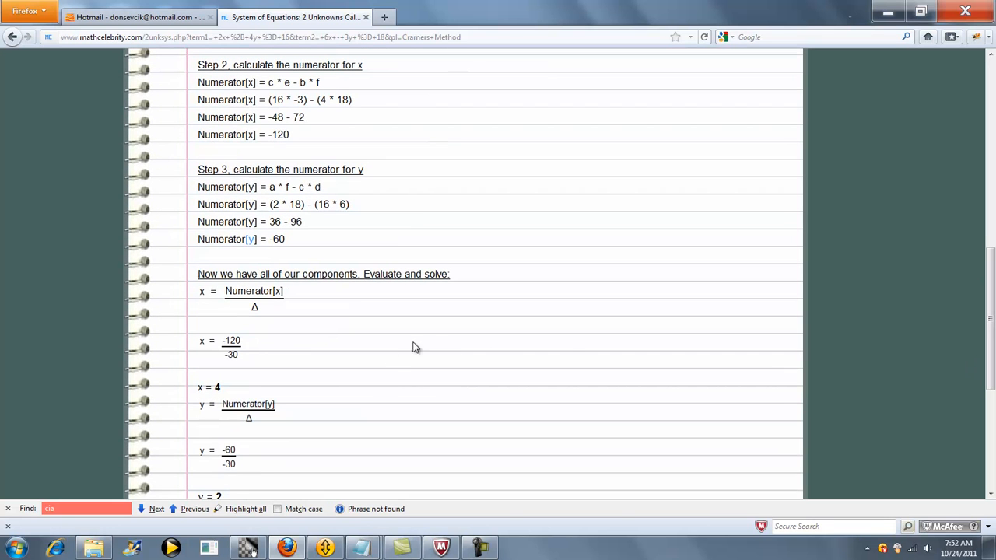
mouse_move(264, 312)
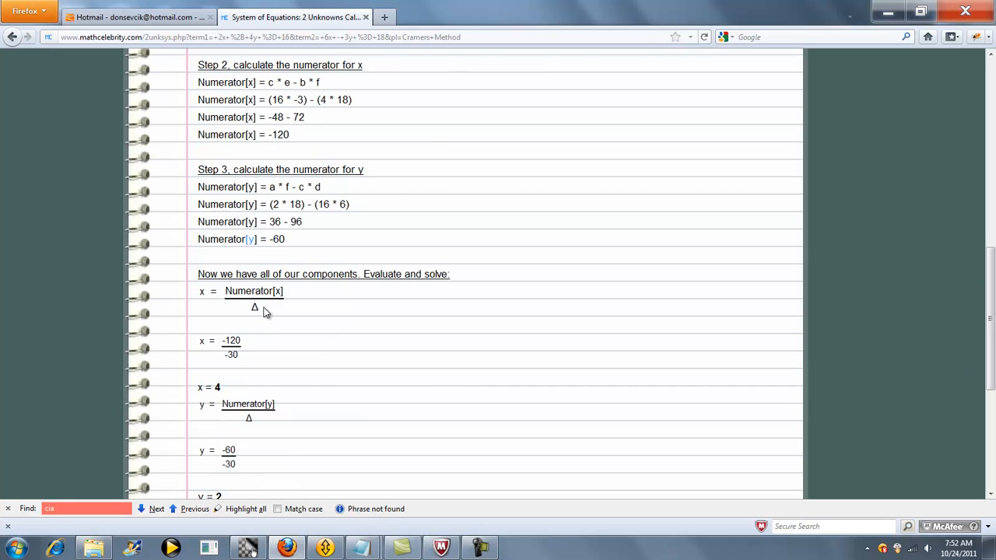
scroll("down", 3)
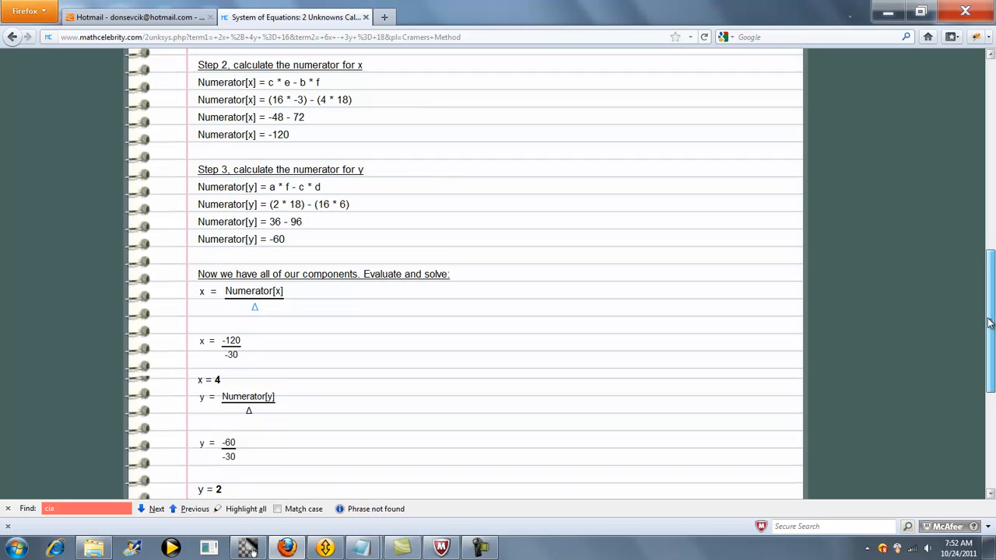
scroll("down", 3)
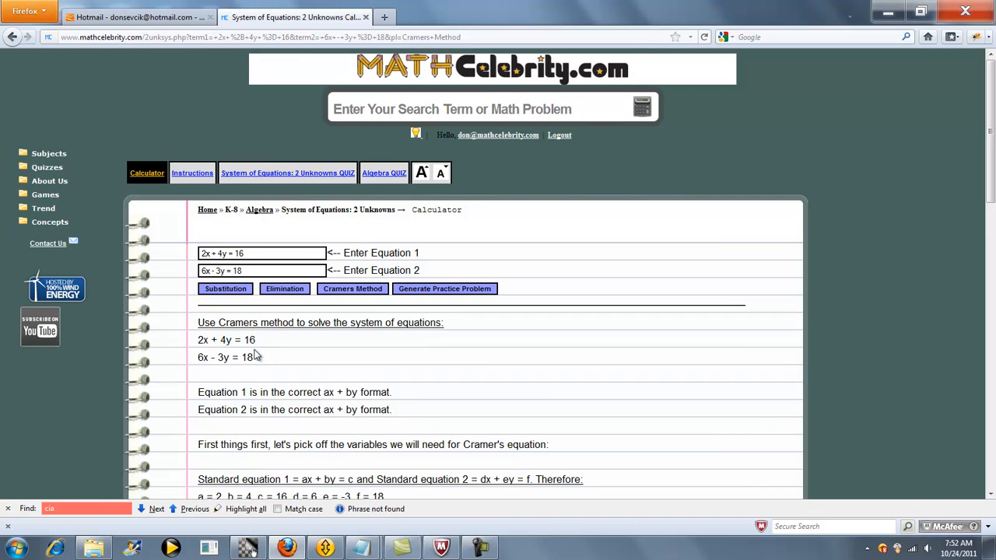
mouse_move(352, 322)
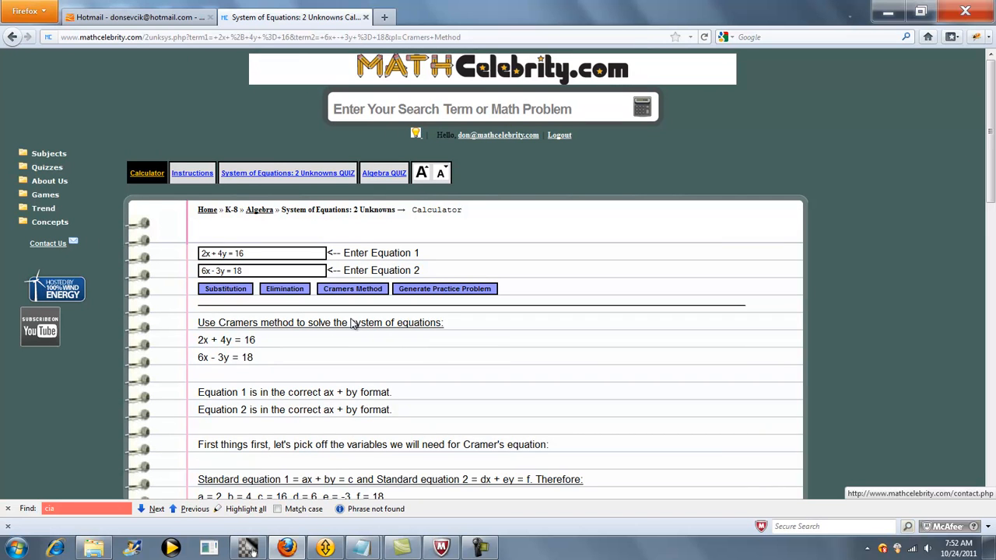